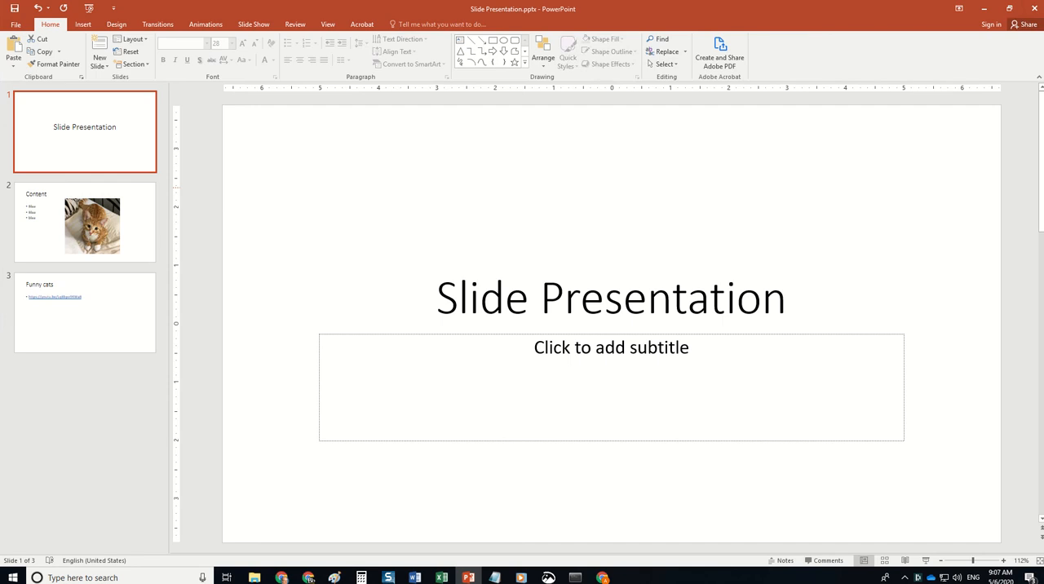
mouse_move(733, 174)
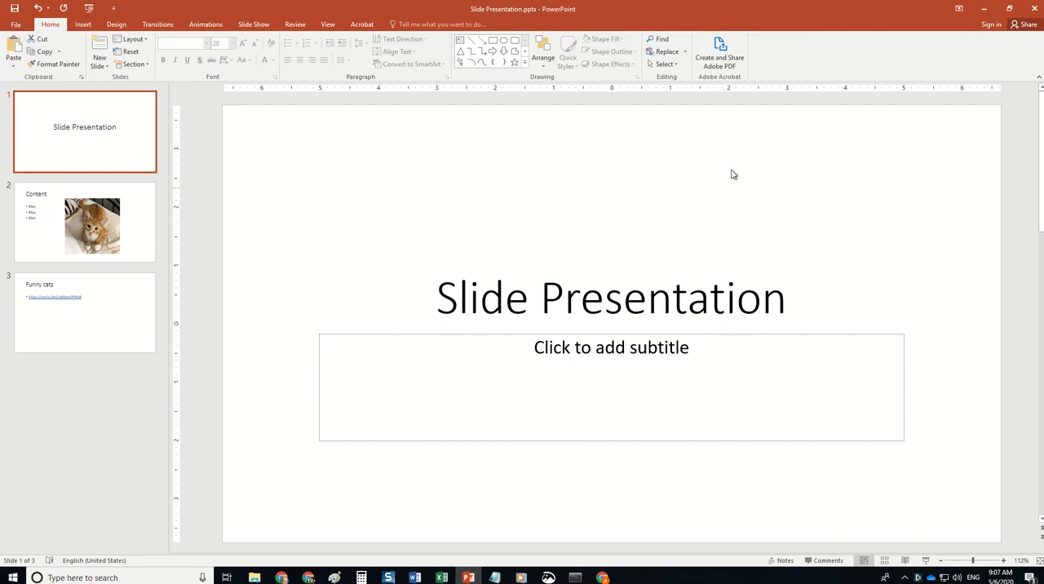
mouse_move(840, 156)
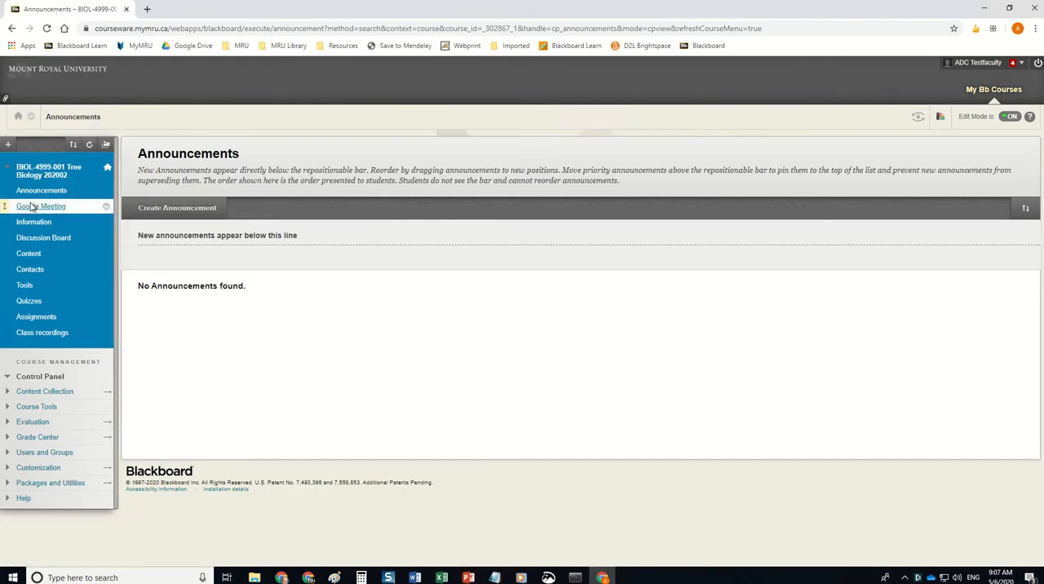
Share the entire screen in the course's Google Meeting and start the slideshow from the first slide.
left_click(40, 206)
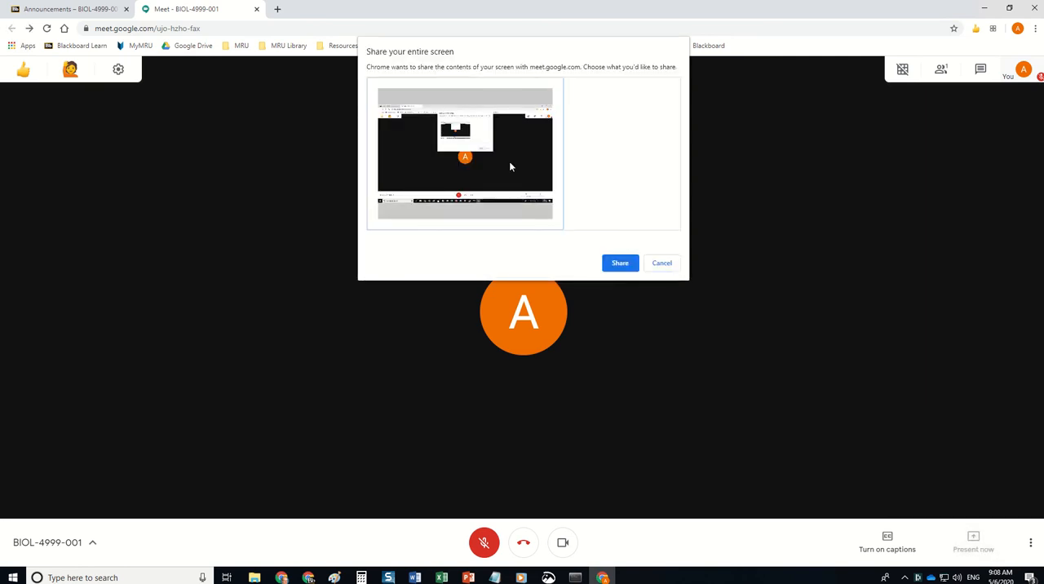
left_click(620, 263)
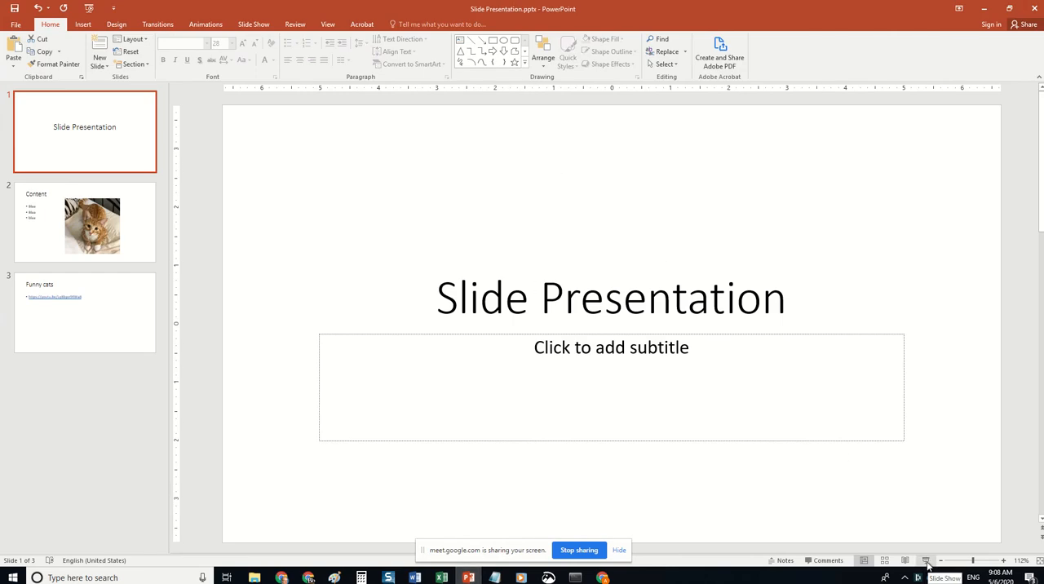
left_click(254, 24)
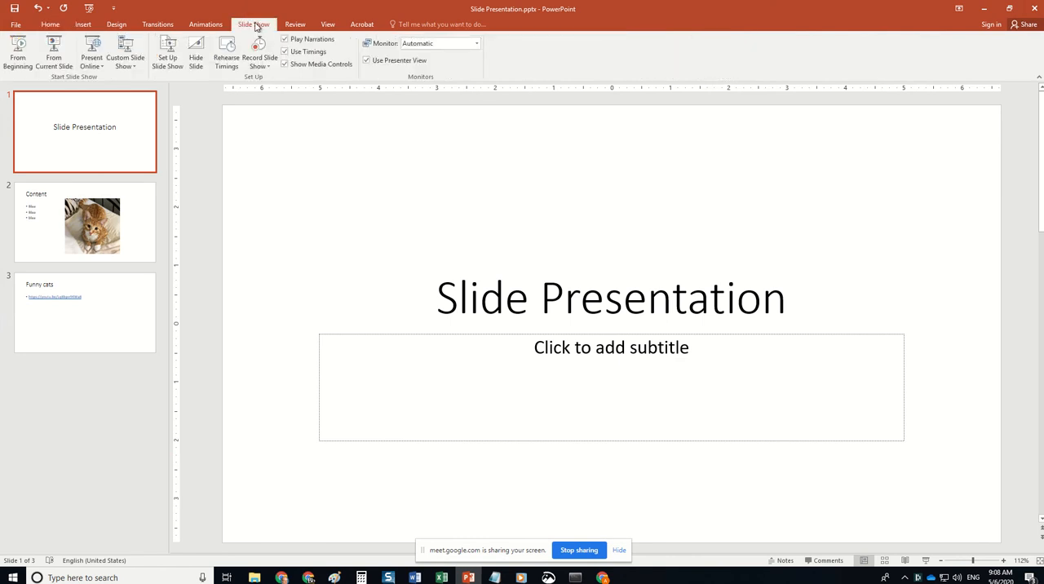
left_click(16, 49)
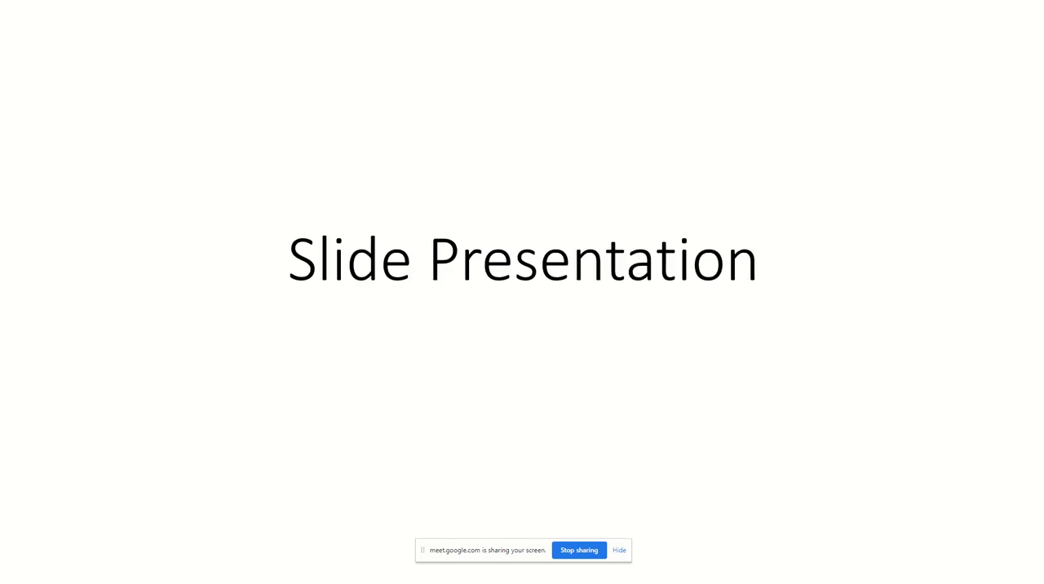
Advance the full-screen slideshow past the title slide with the Right arrow.
key("Right")
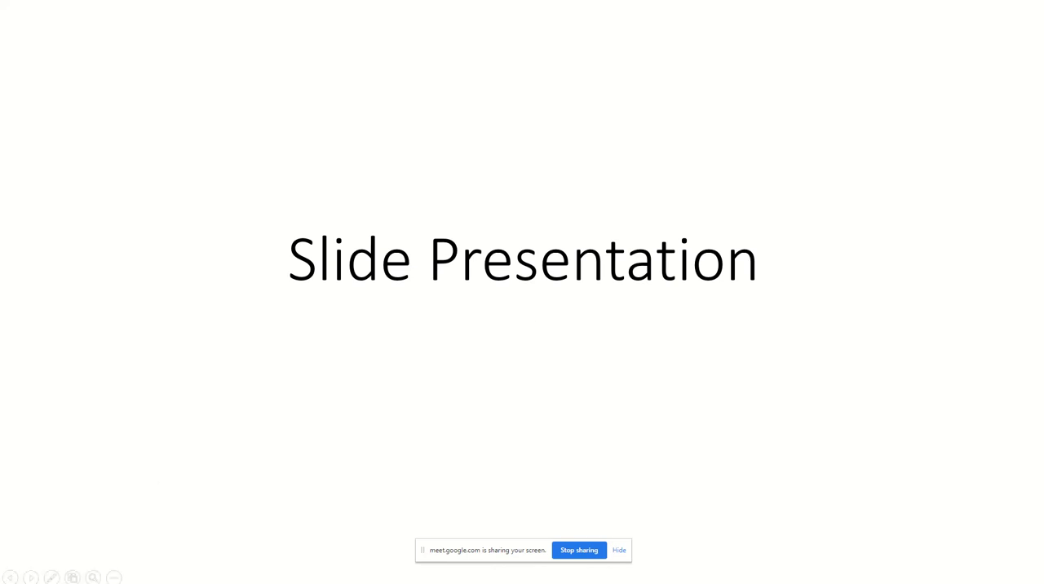
mouse_move(164, 462)
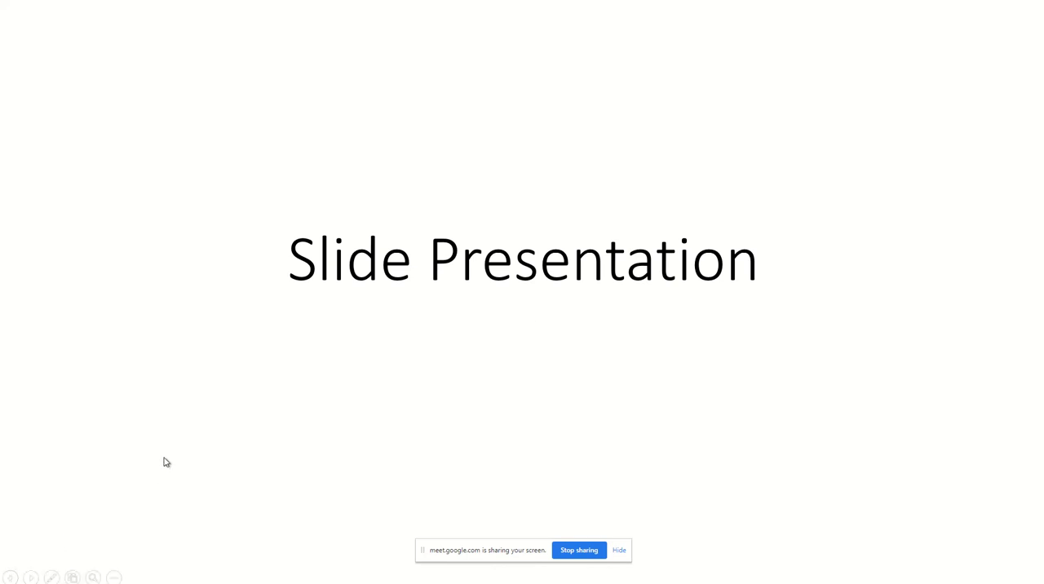
mouse_move(1005, 101)
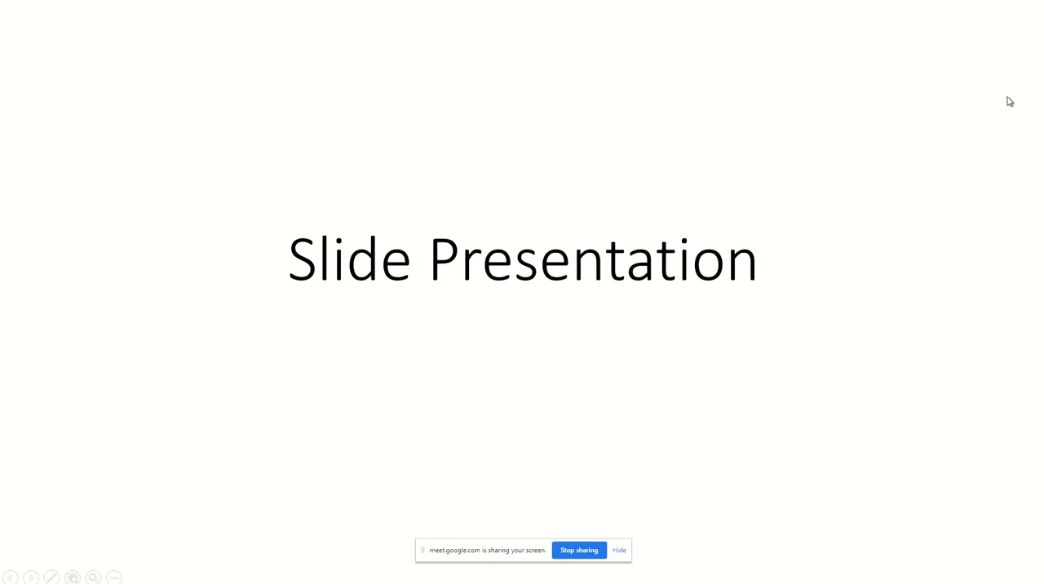
mouse_move(966, 70)
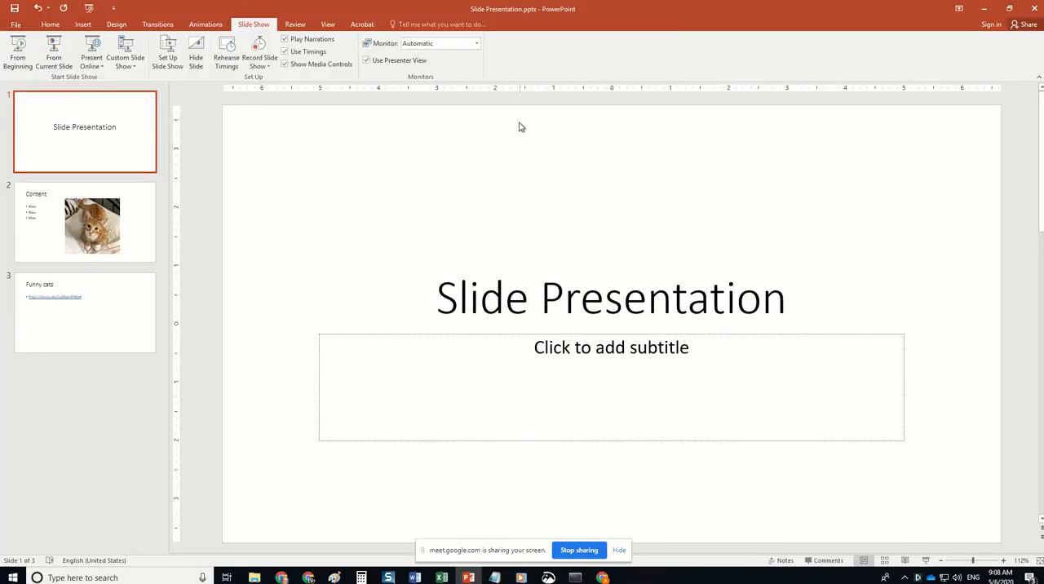
mouse_move(657, 36)
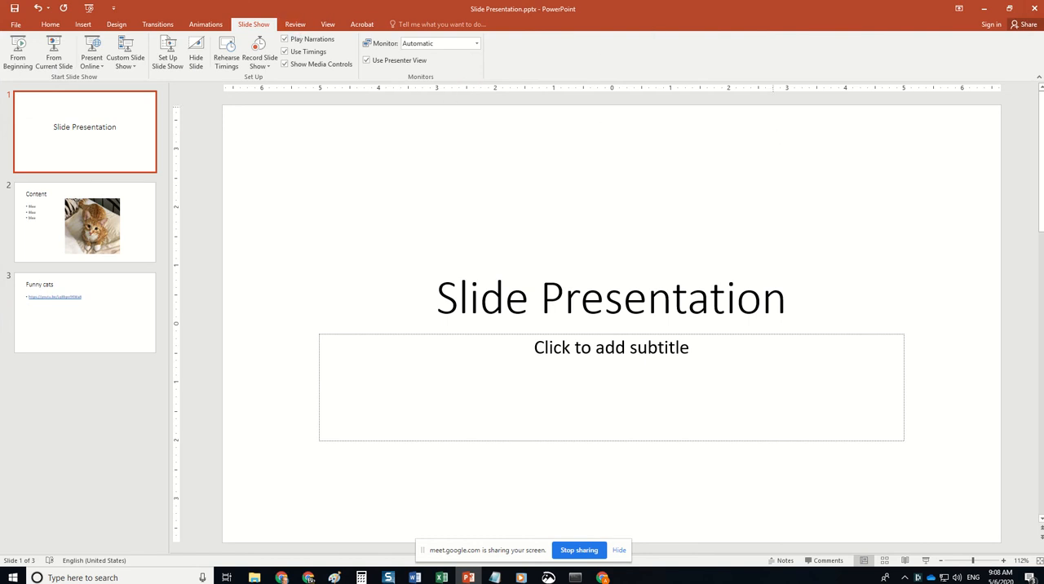
mouse_move(769, 128)
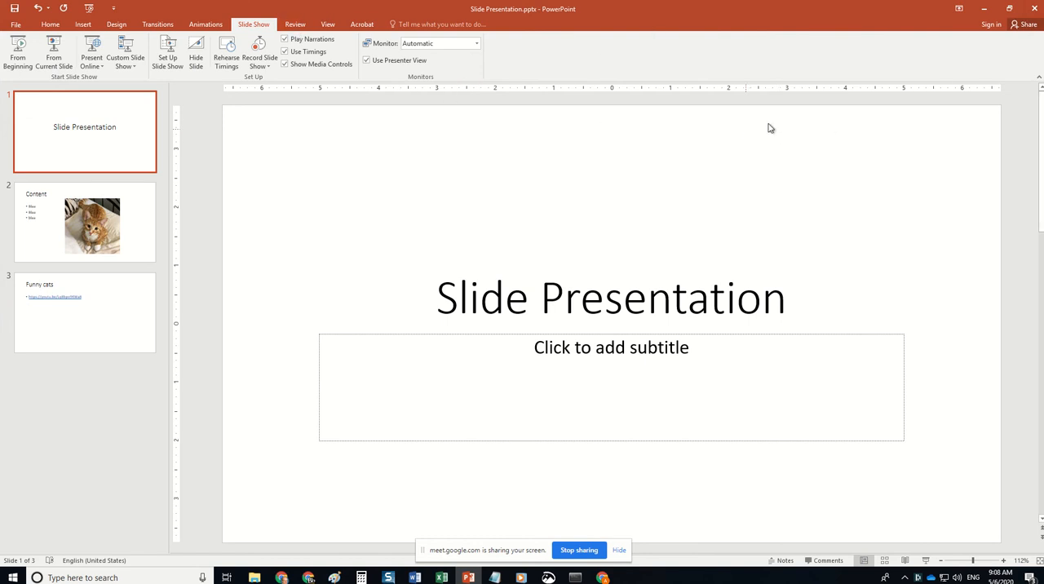
mouse_move(570, 151)
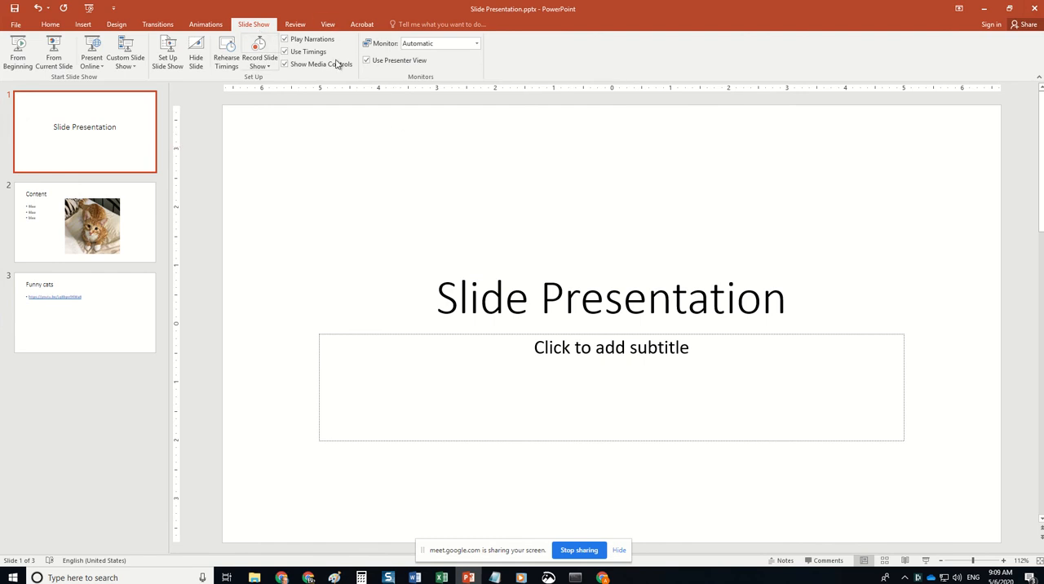
Uncheck Use Presenter View on the Slide Show tab.
left_click(369, 61)
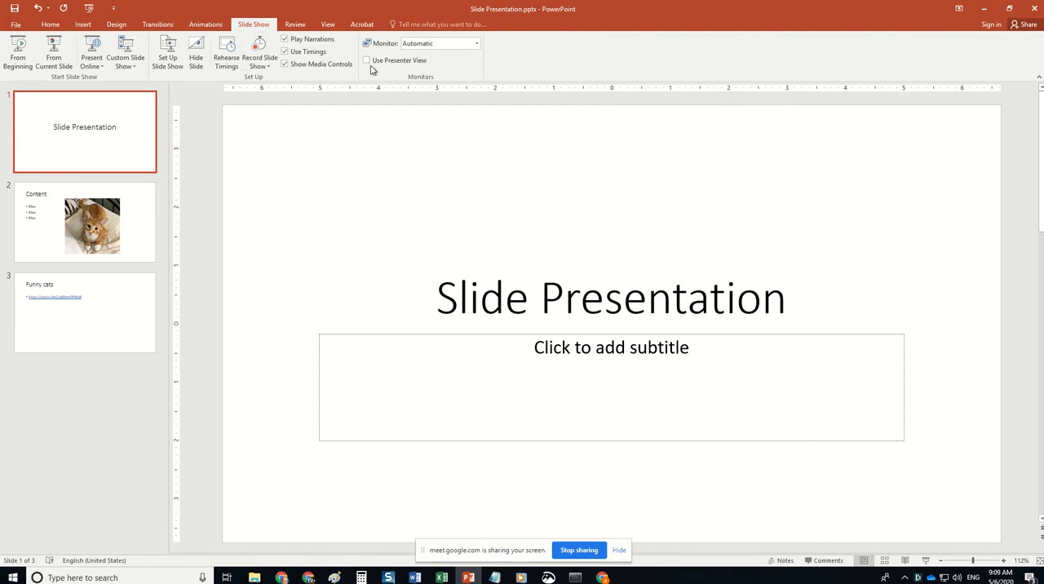
mouse_move(376, 67)
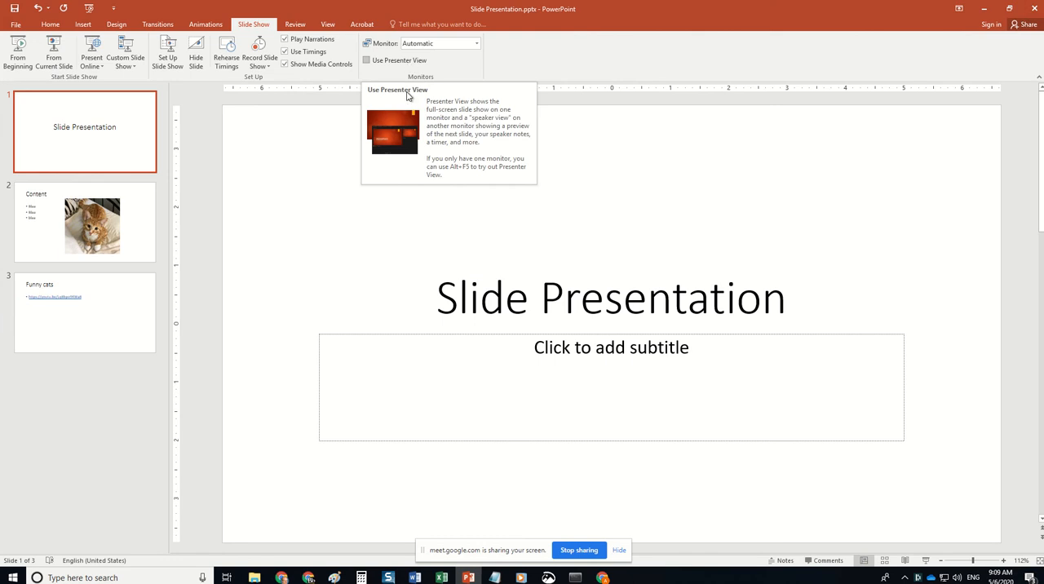
mouse_move(580, 52)
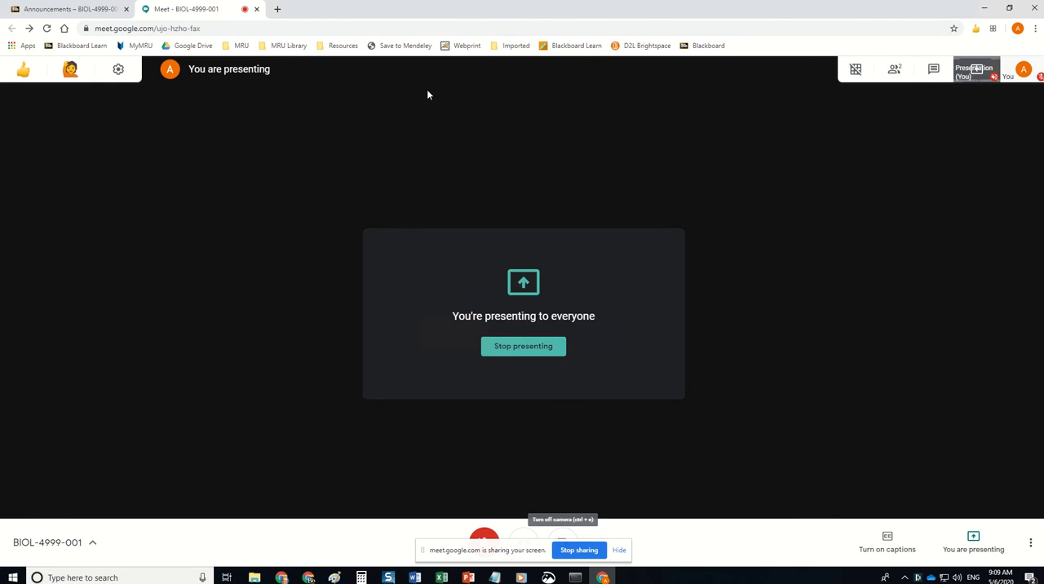
mouse_move(801, 123)
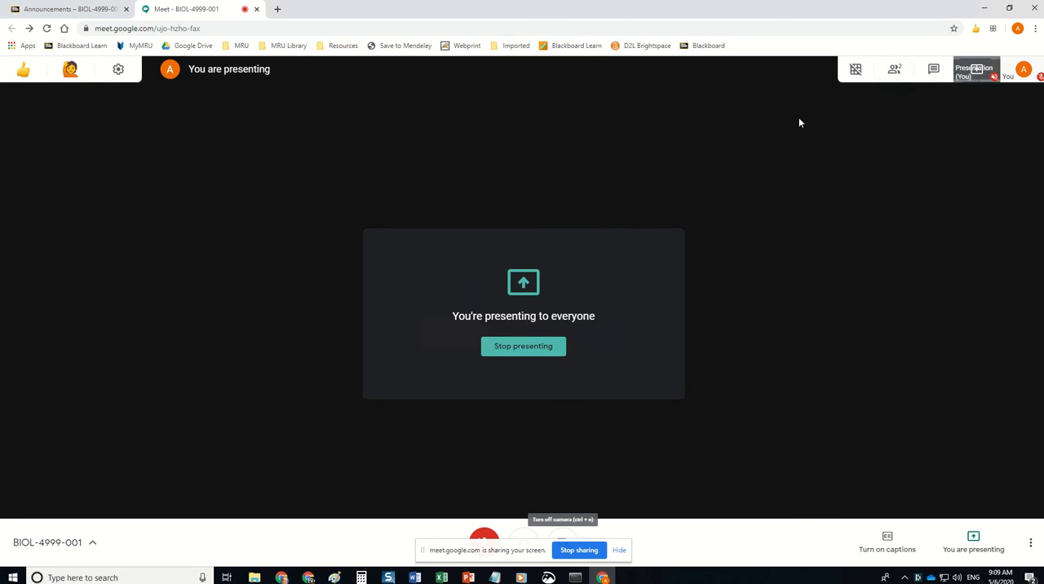
mouse_move(803, 511)
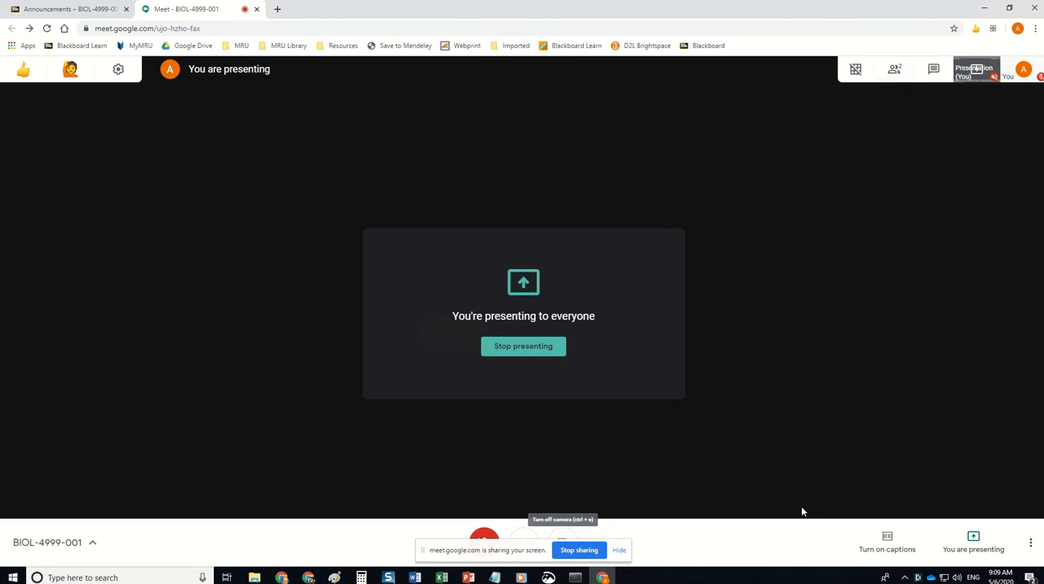